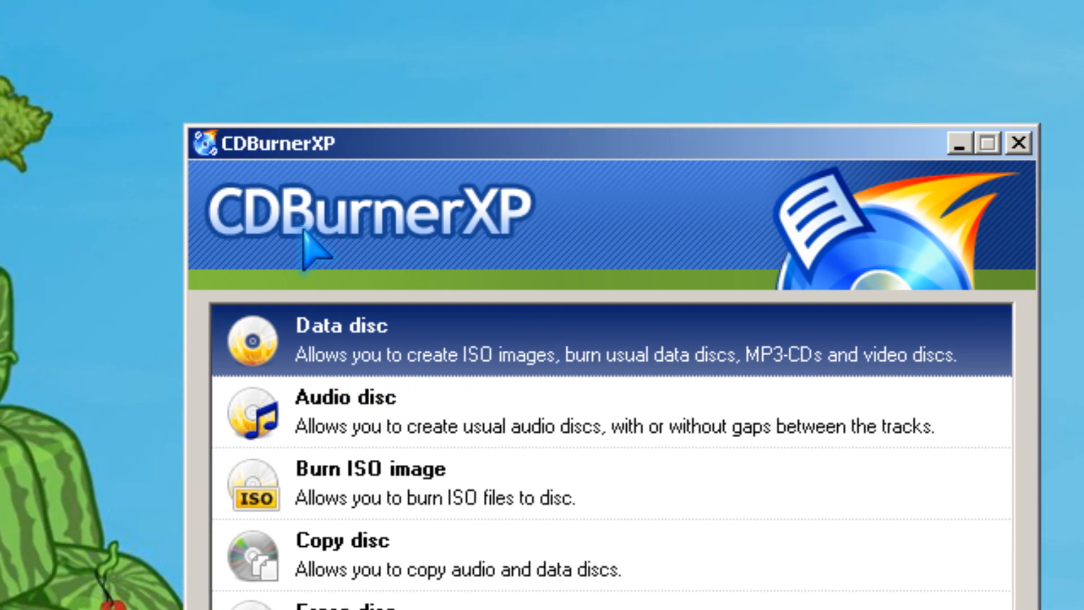
pyautogui.moveTo(573, 399)
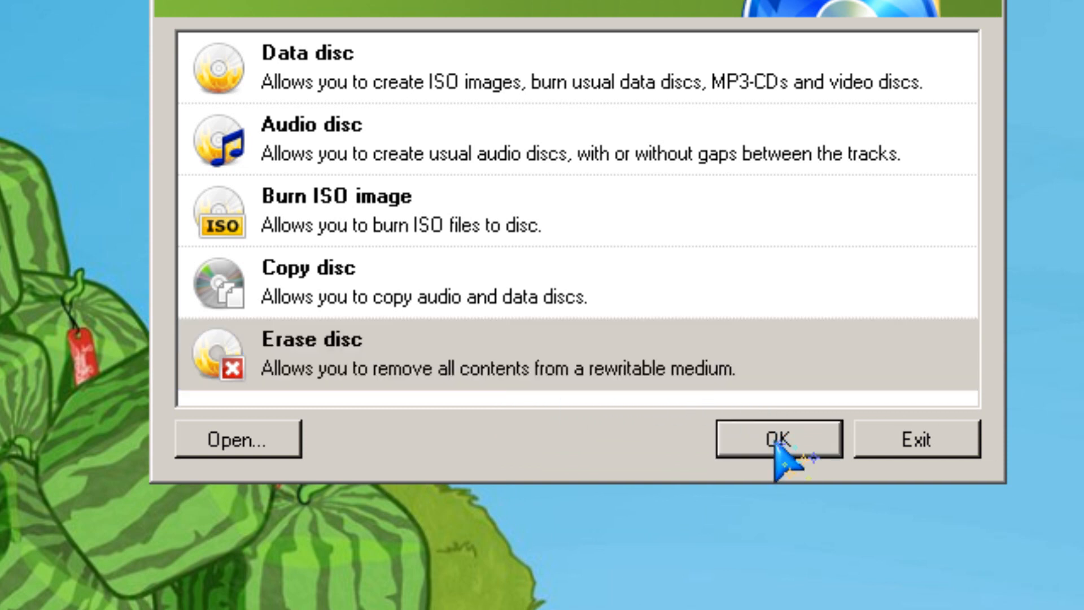
# Step: Choose Erase disc from the start dialog to open the Erase Disc settings
pyautogui.click(772, 438)
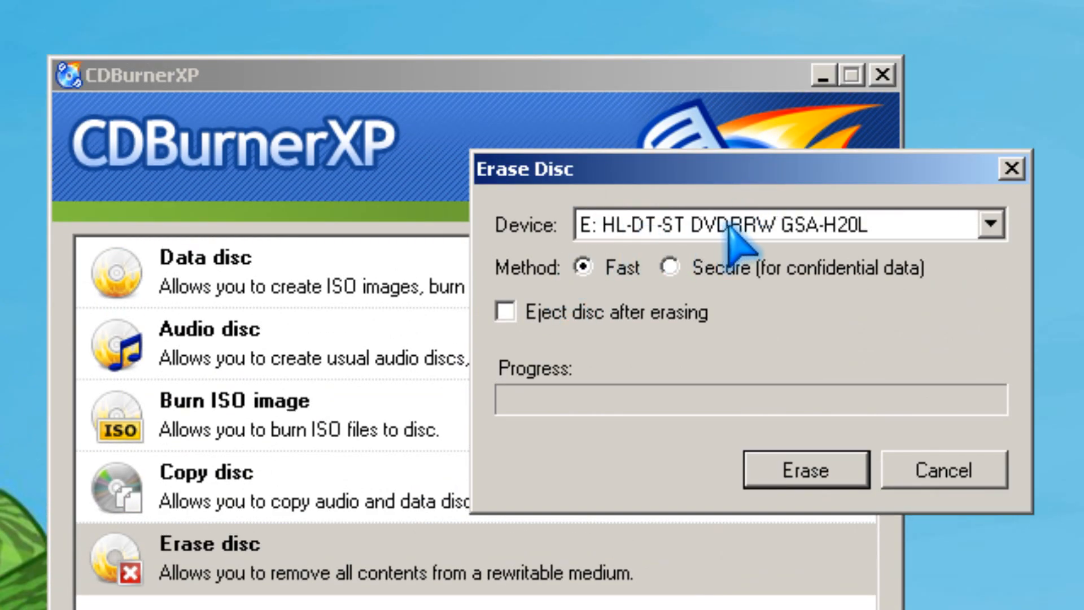
pyautogui.moveTo(564, 347)
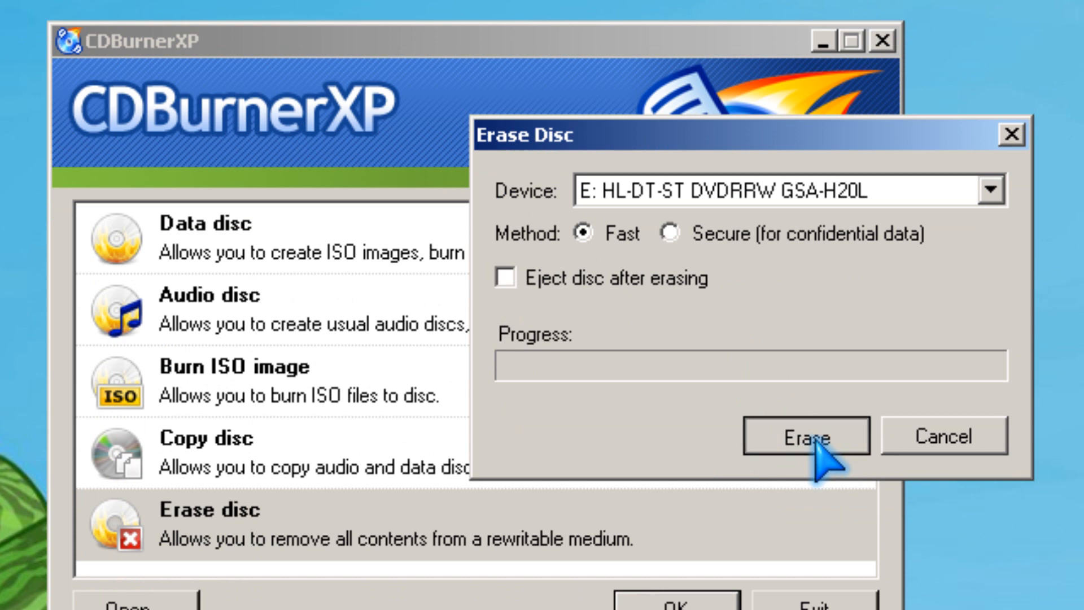
# Step: Fast-erase the DVD-RW in drive E, confirm, and dismiss the Erase Finished message
pyautogui.click(805, 436)
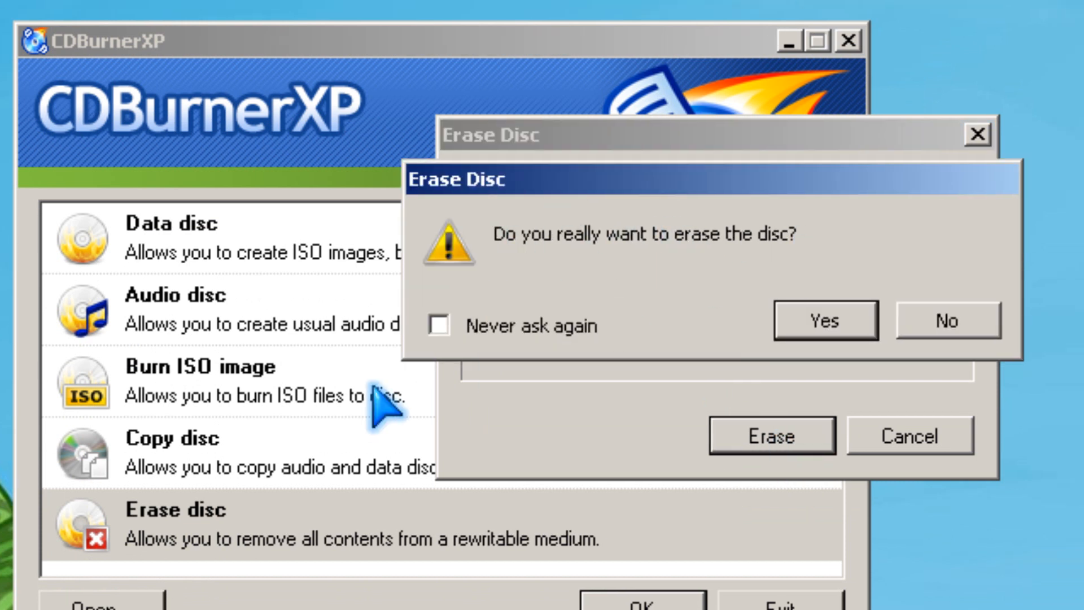
pyautogui.click(823, 320)
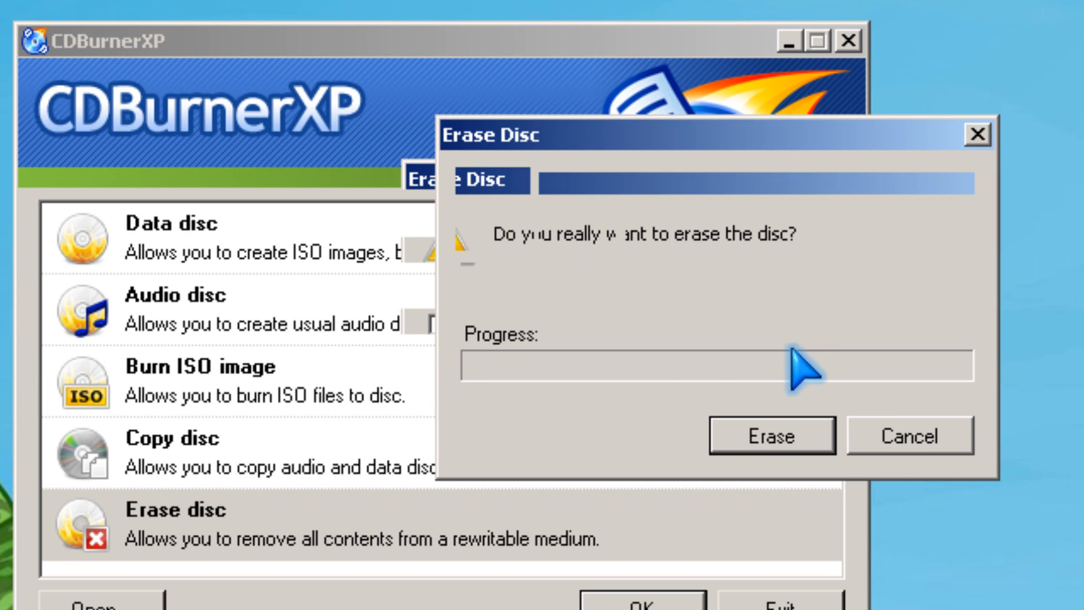
pyautogui.moveTo(819, 408)
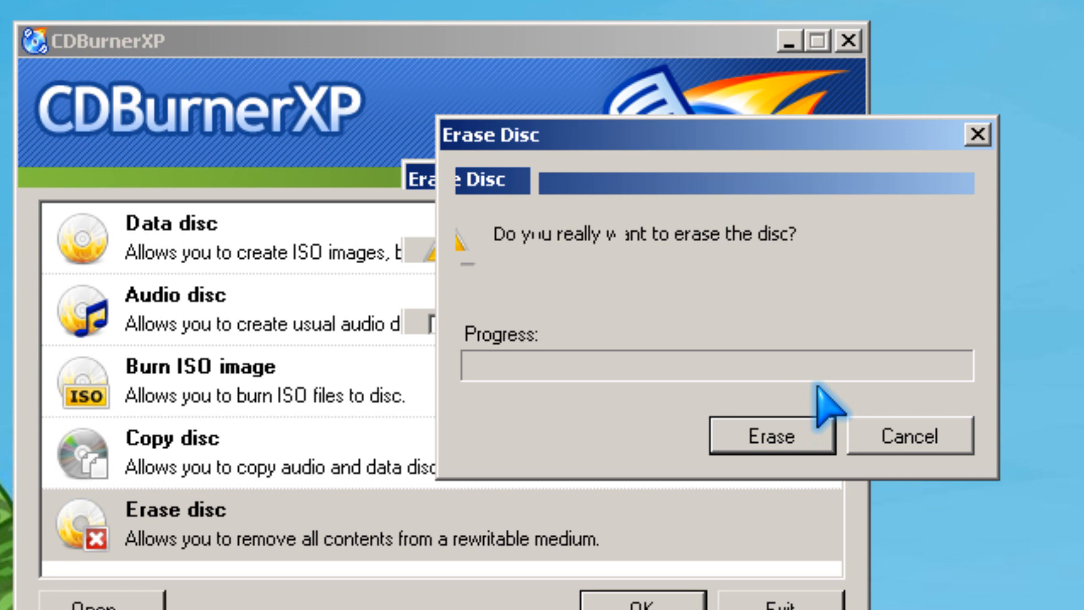
pyautogui.click(769, 436)
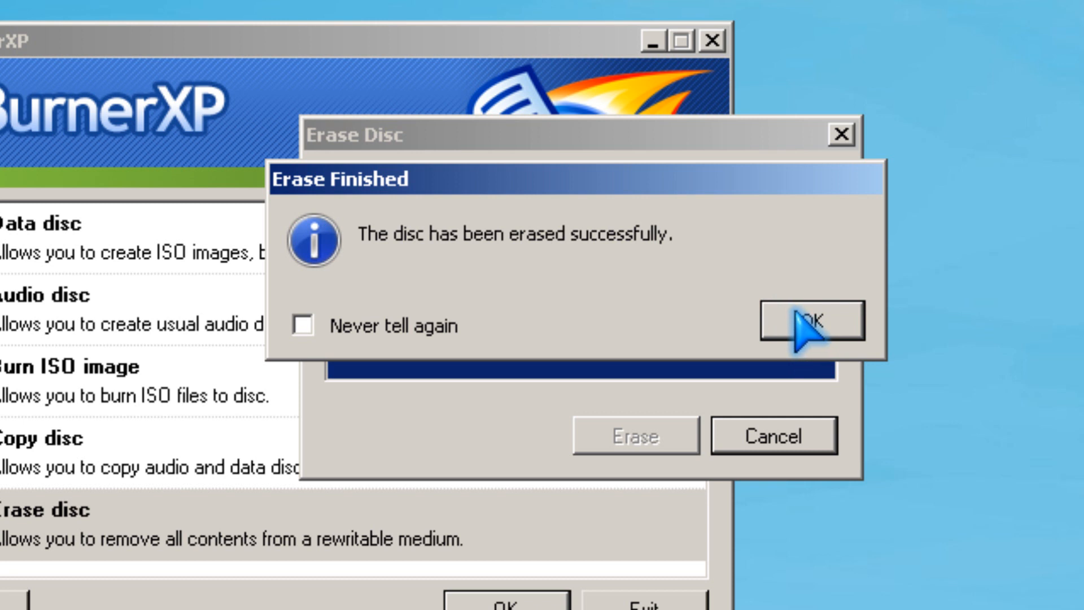
pyautogui.moveTo(804, 332)
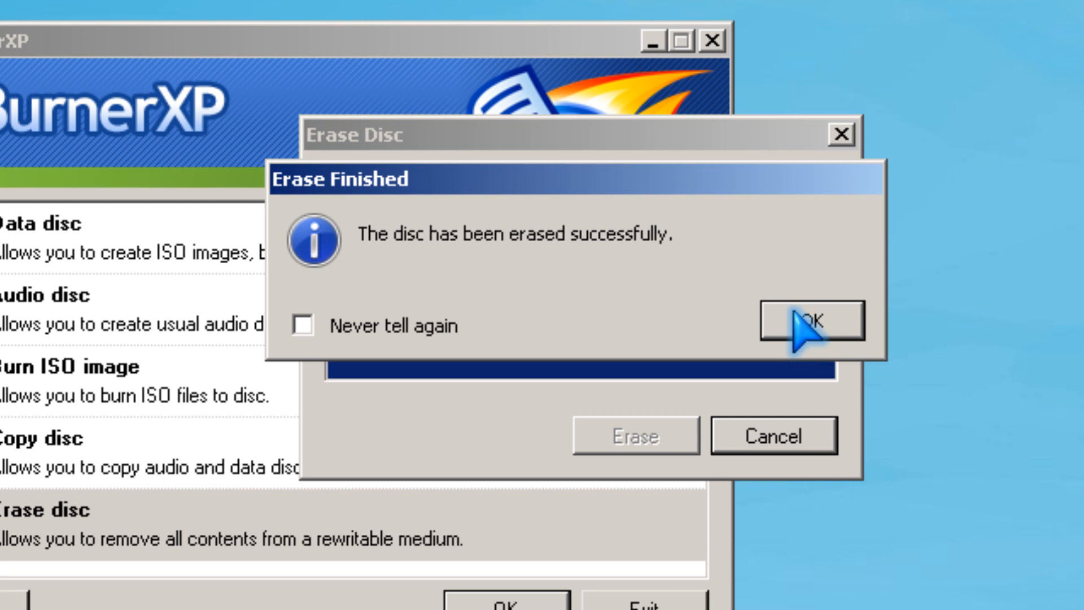
pyautogui.click(811, 320)
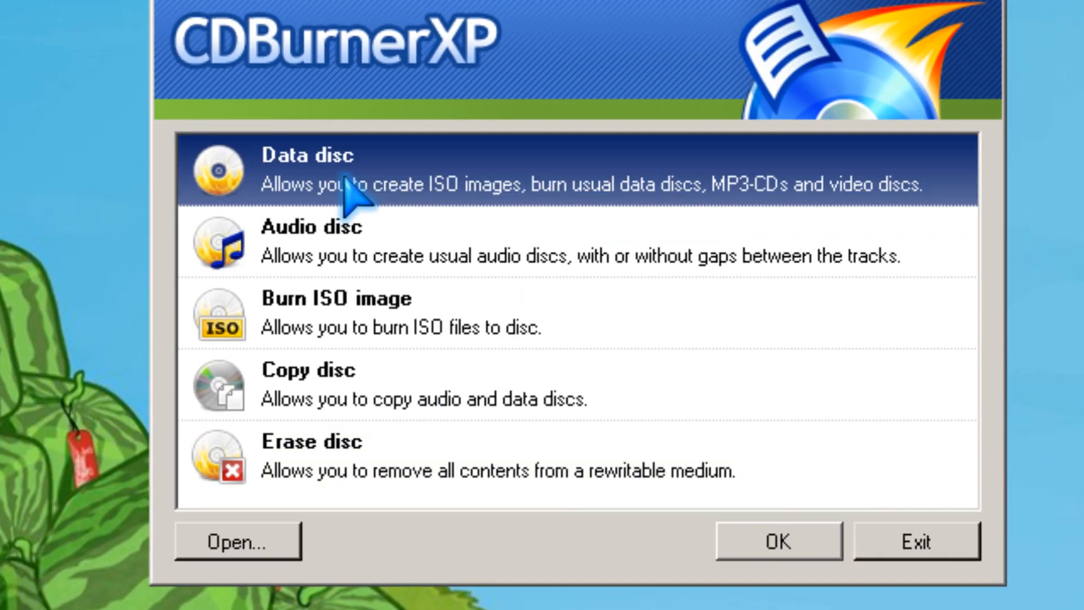
pyautogui.moveTo(477, 266)
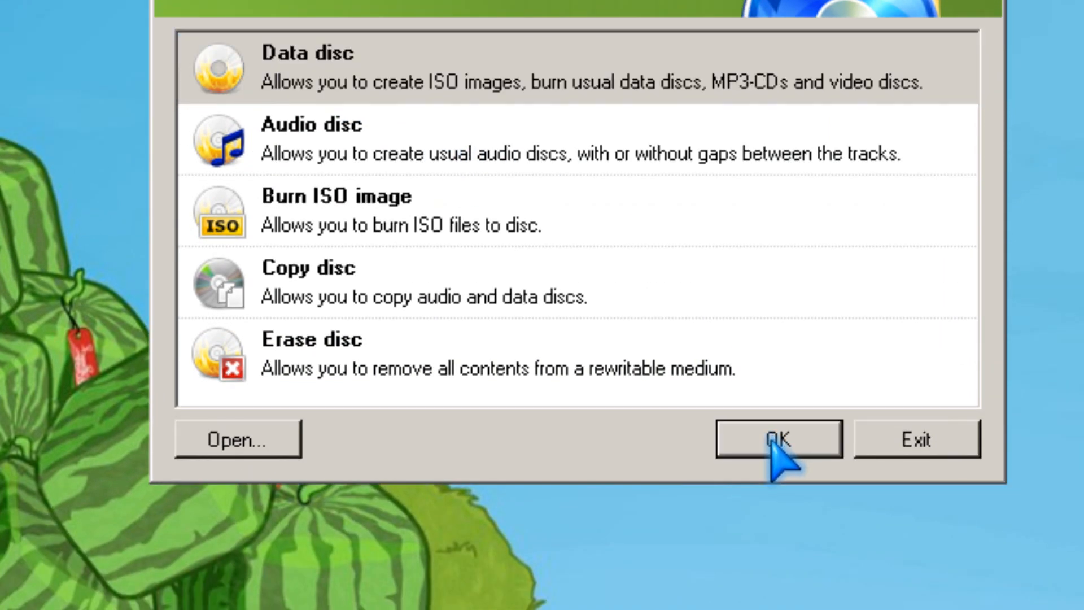
# Step: Create a new Data disc compilation browsing the Downloads nobackup folder
pyautogui.click(776, 438)
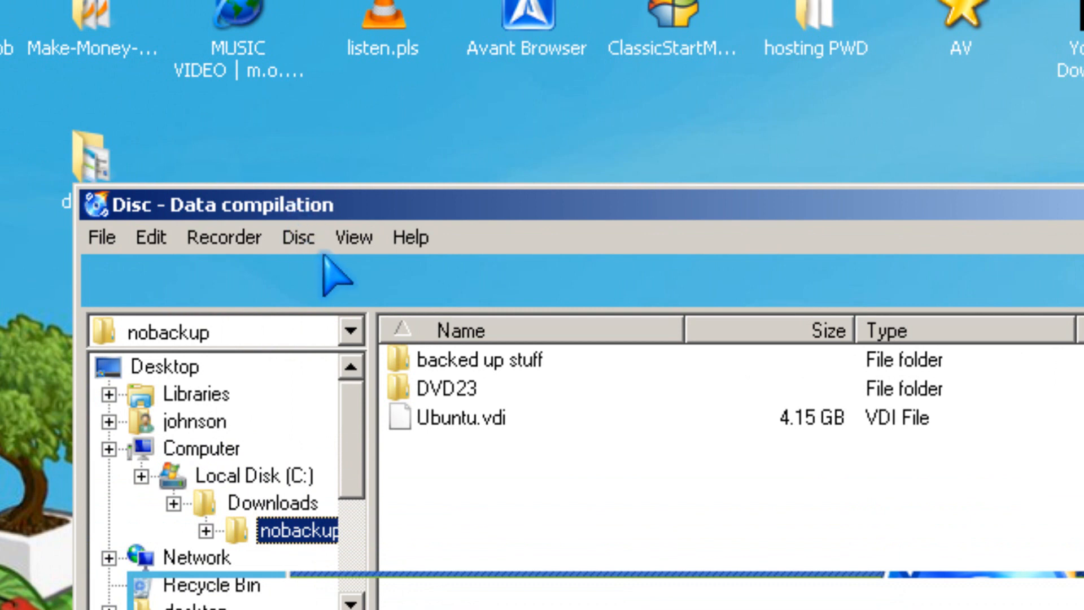
pyautogui.moveTo(368, 235)
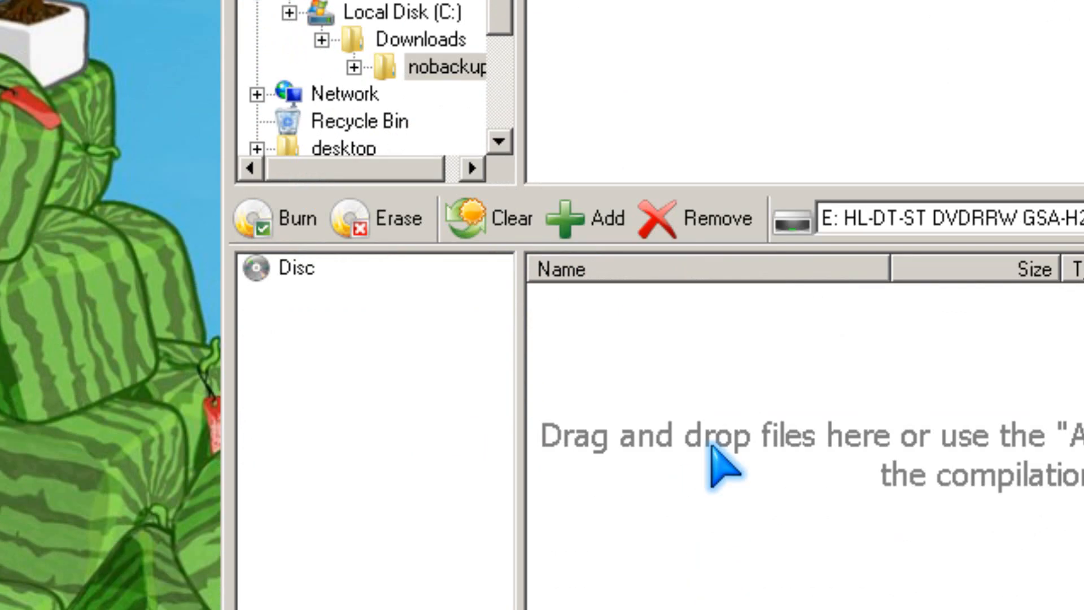
# Step: Add the 2.87 GB DVD23 folder to the data compilation, leaving 1523 MB free
pyautogui.click(584, 219)
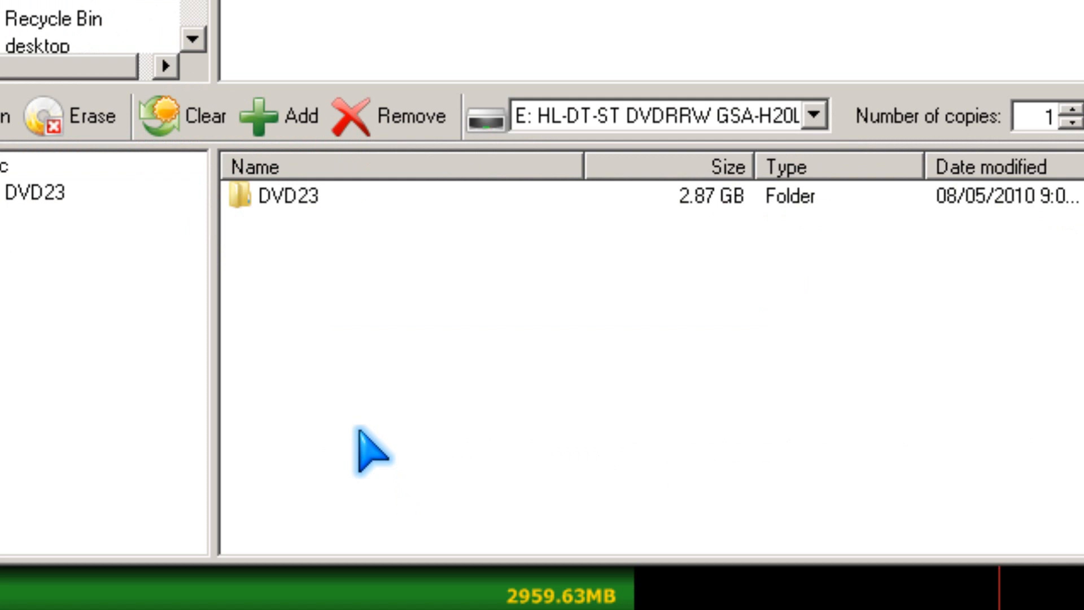
pyautogui.click(297, 195)
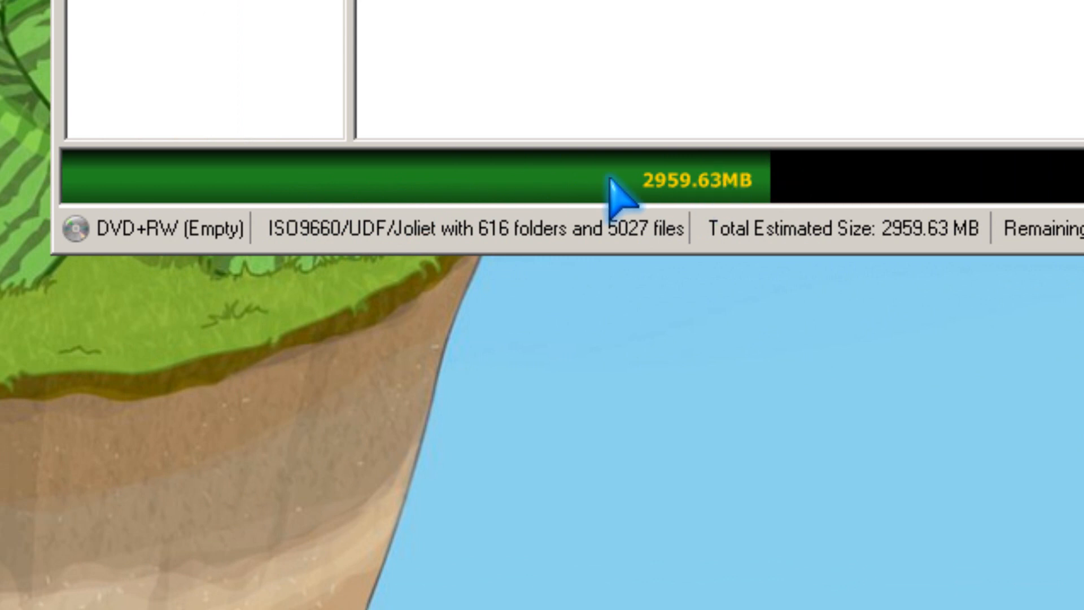
pyautogui.moveTo(667, 215)
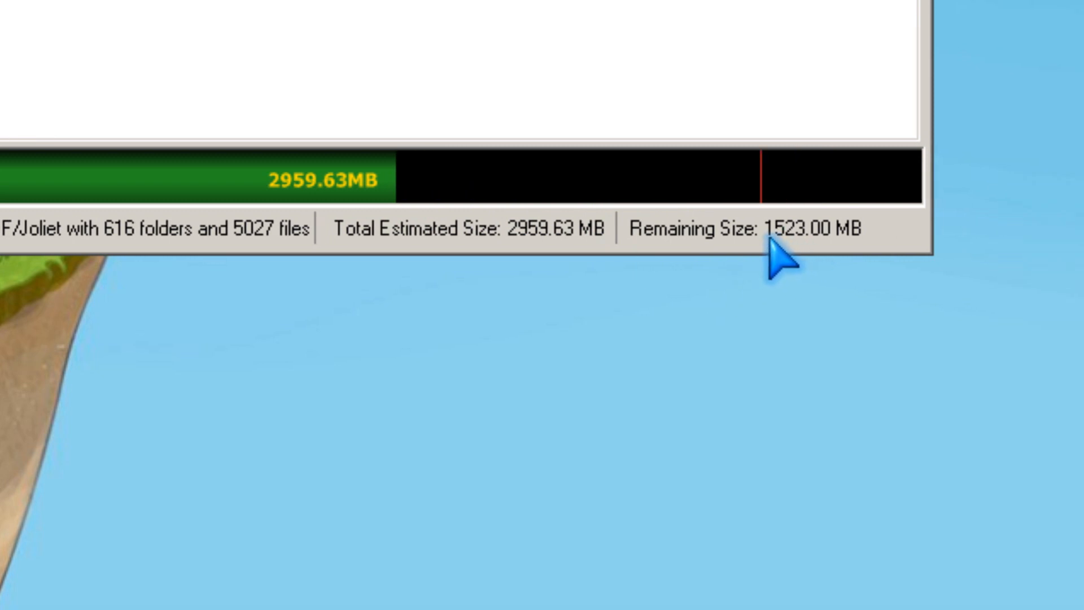
pyautogui.moveTo(781, 262)
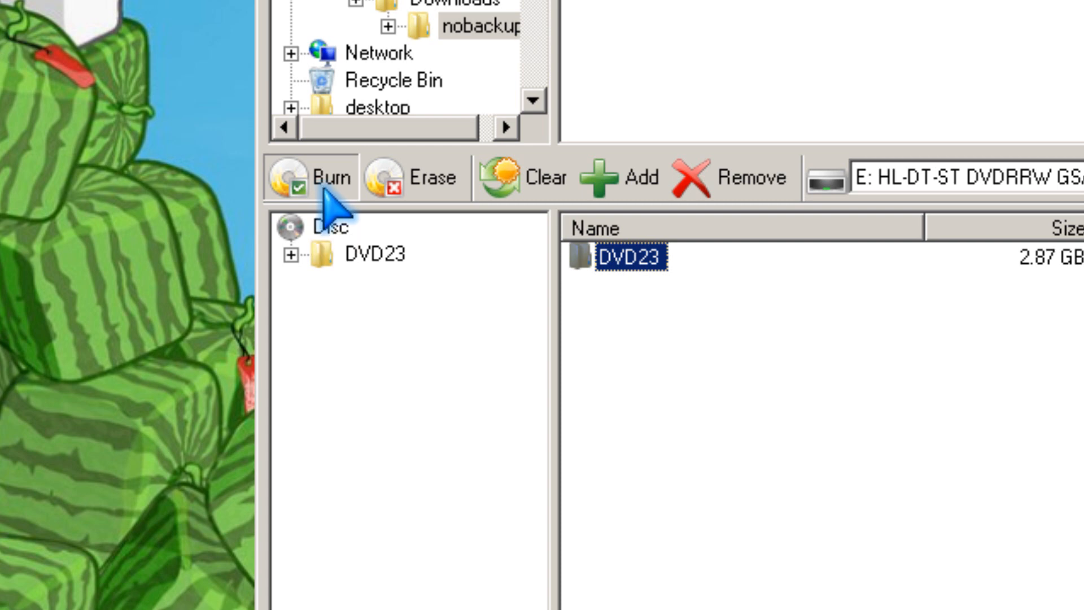
# Step: Start the burn and choose the advanced settings option in the Burn disc dialog
pyautogui.click(311, 177)
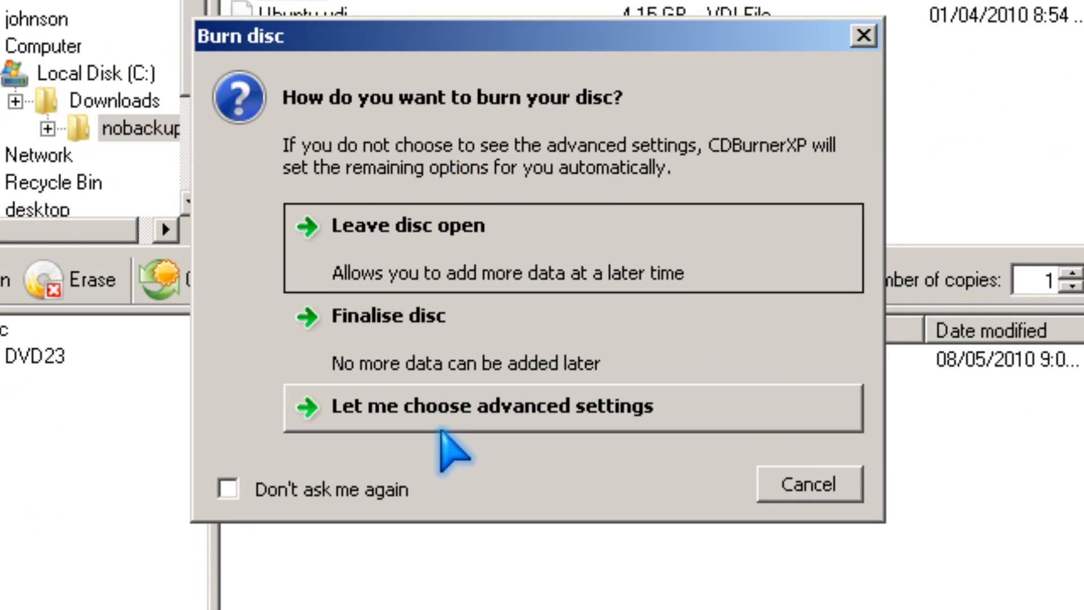
pyautogui.moveTo(594, 408)
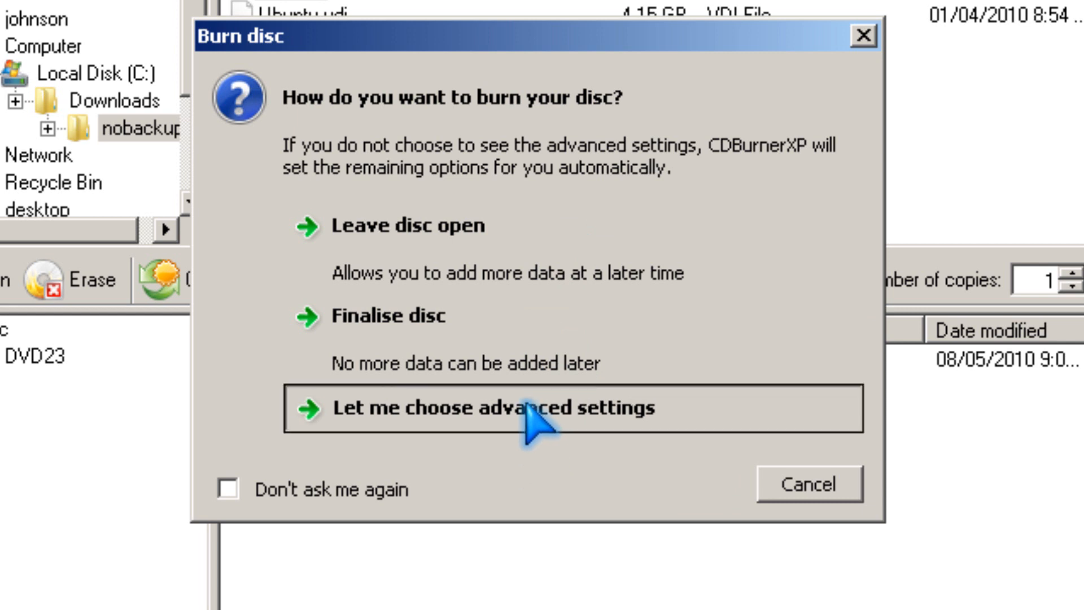
pyautogui.click(486, 407)
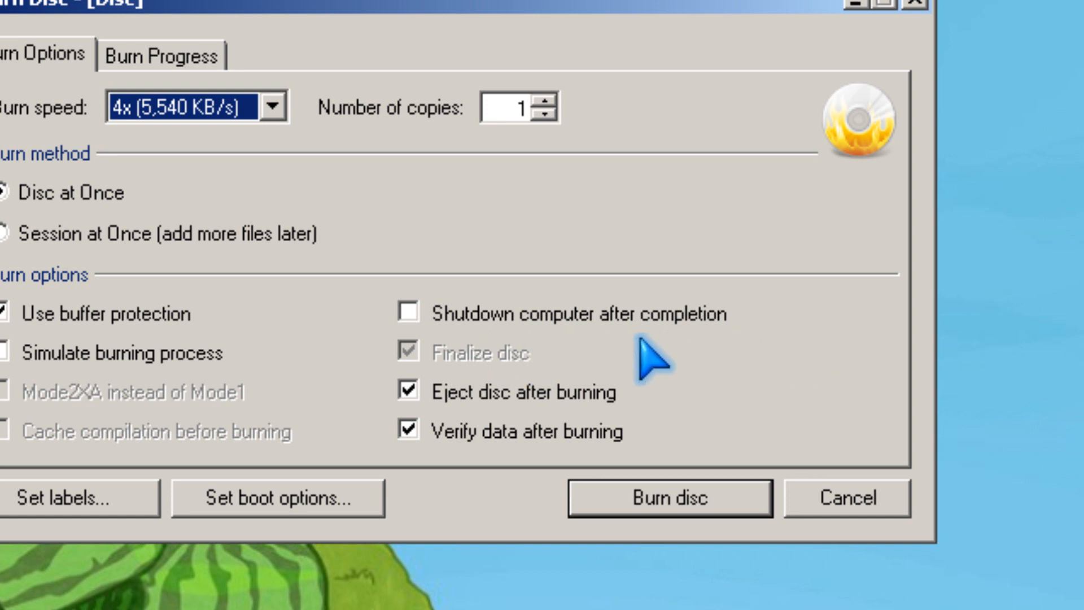
pyautogui.moveTo(729, 345)
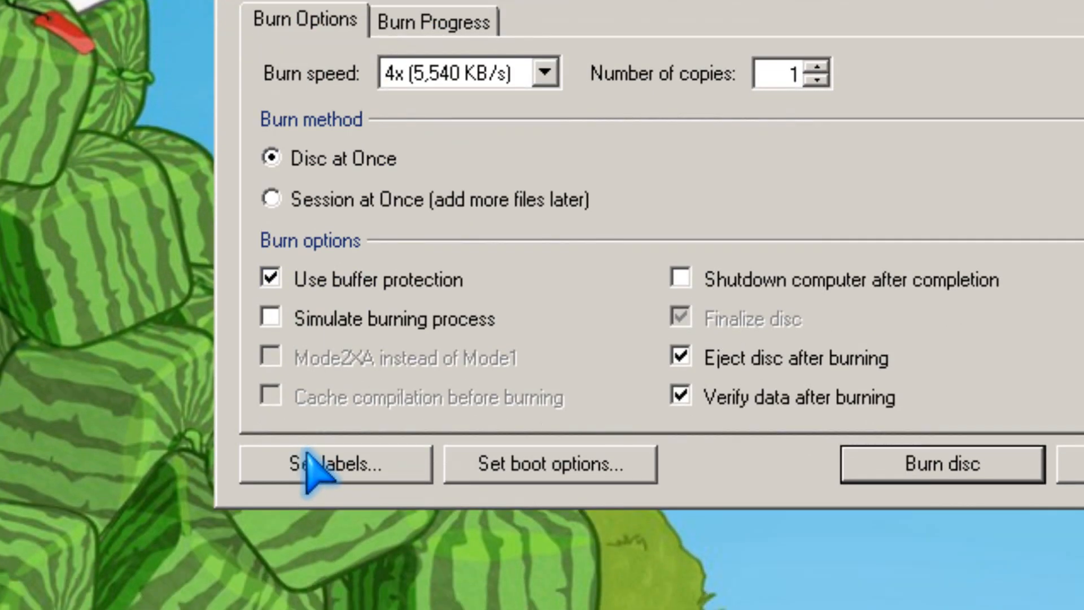
pyautogui.click(334, 462)
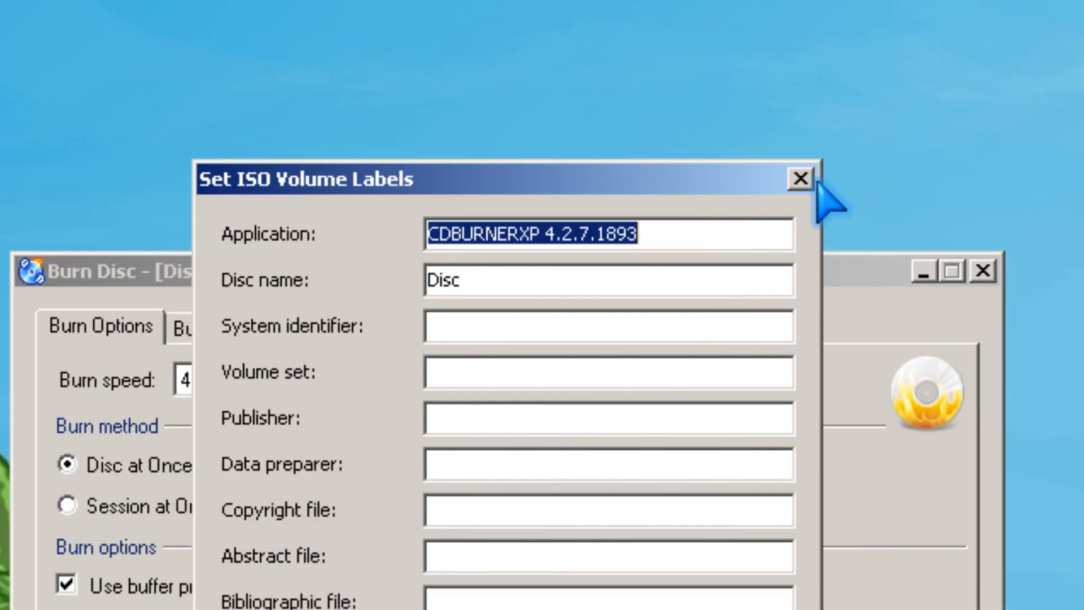
pyautogui.click(800, 178)
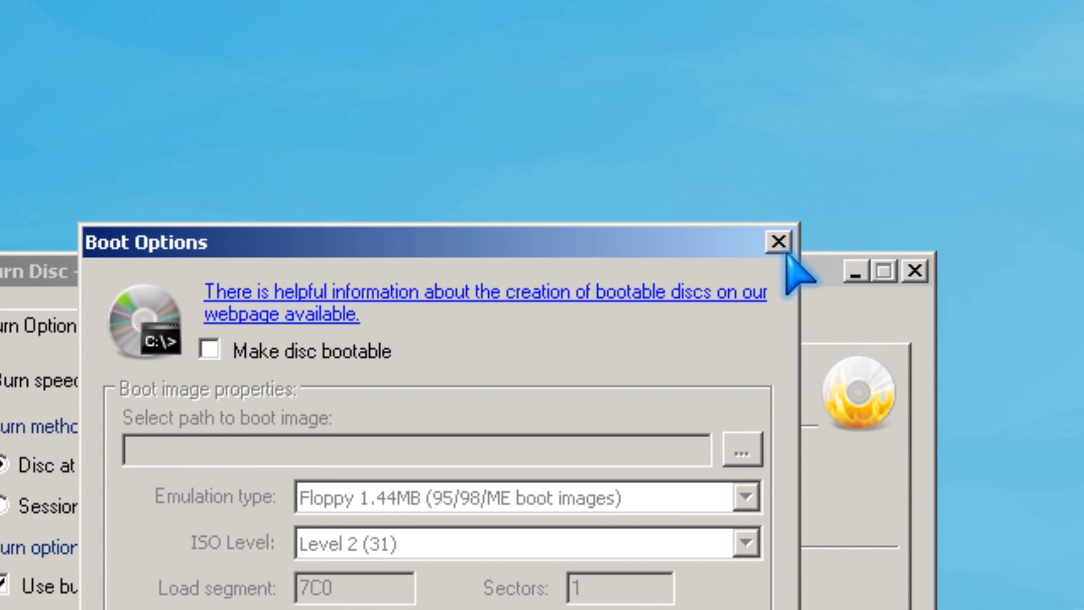
pyautogui.click(776, 240)
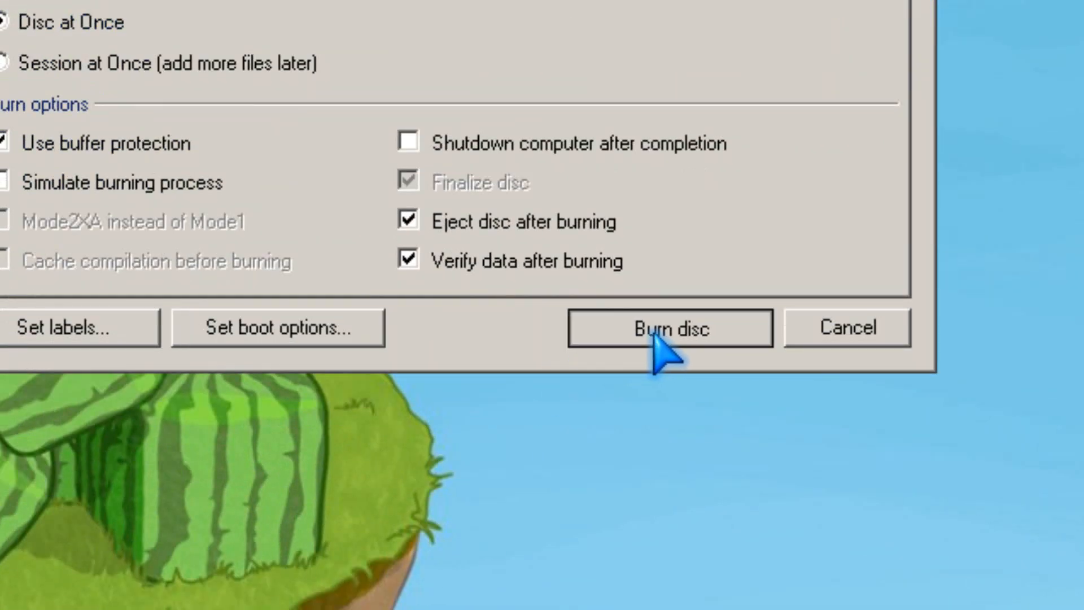
# Step: Burn the DVD23 compilation at 4x and follow the Burn Progress tab
pyautogui.click(669, 327)
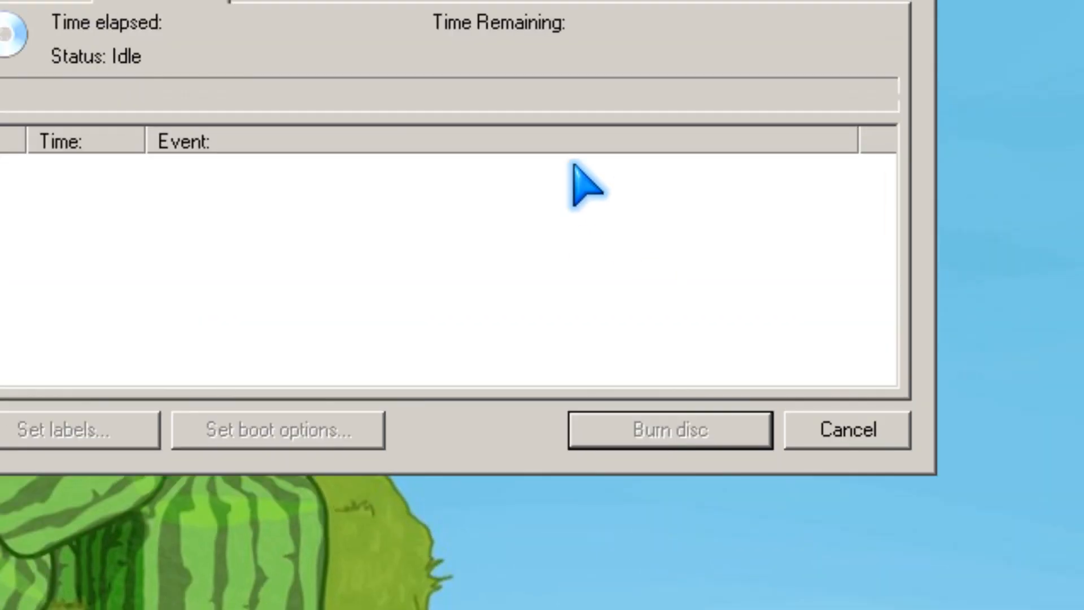
pyautogui.click(668, 429)
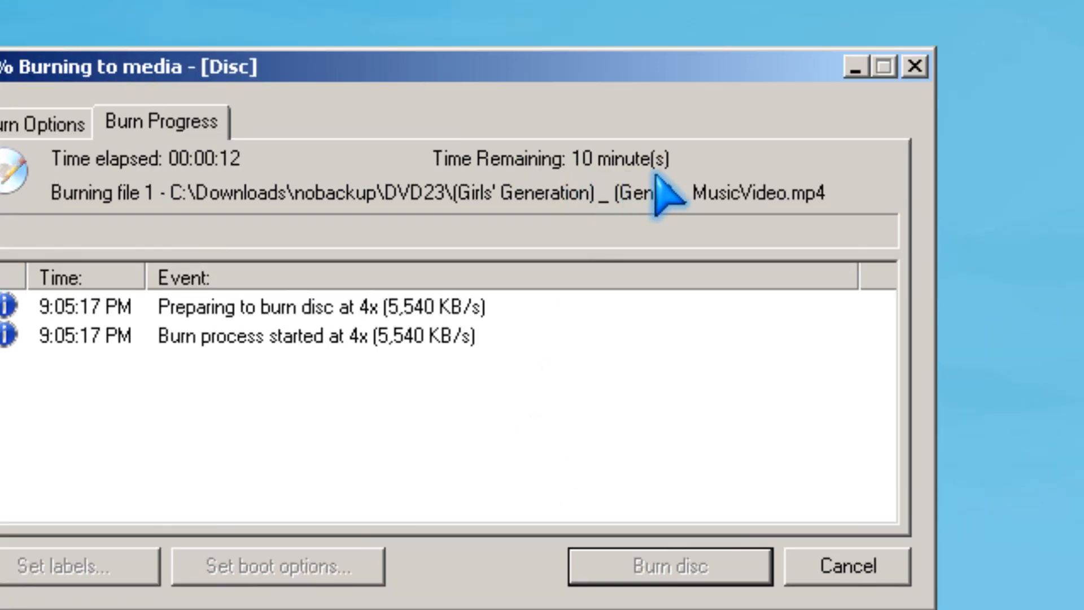
pyautogui.moveTo(397, 228)
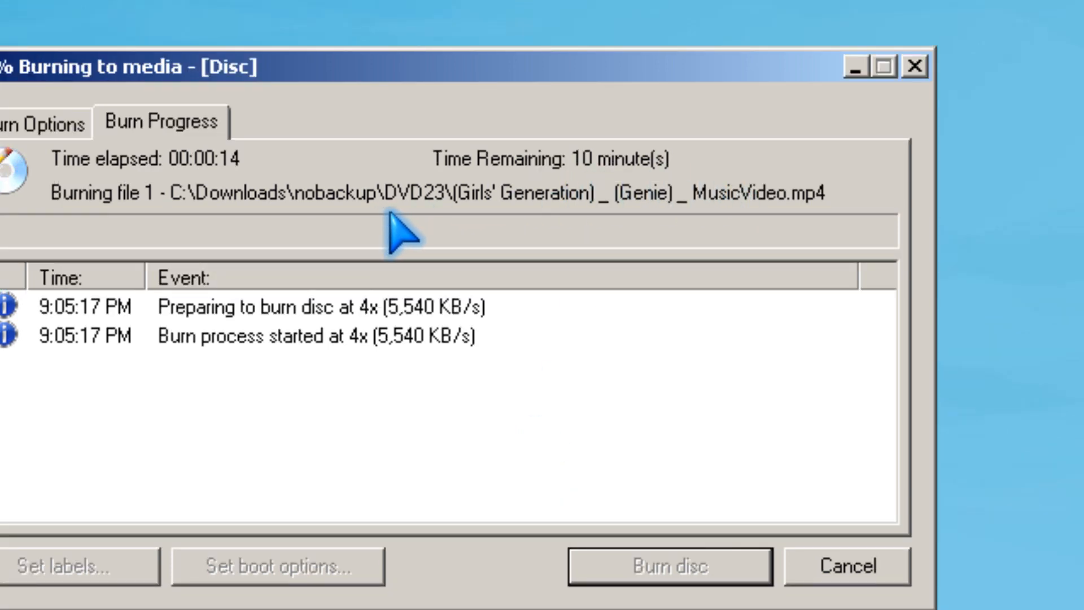